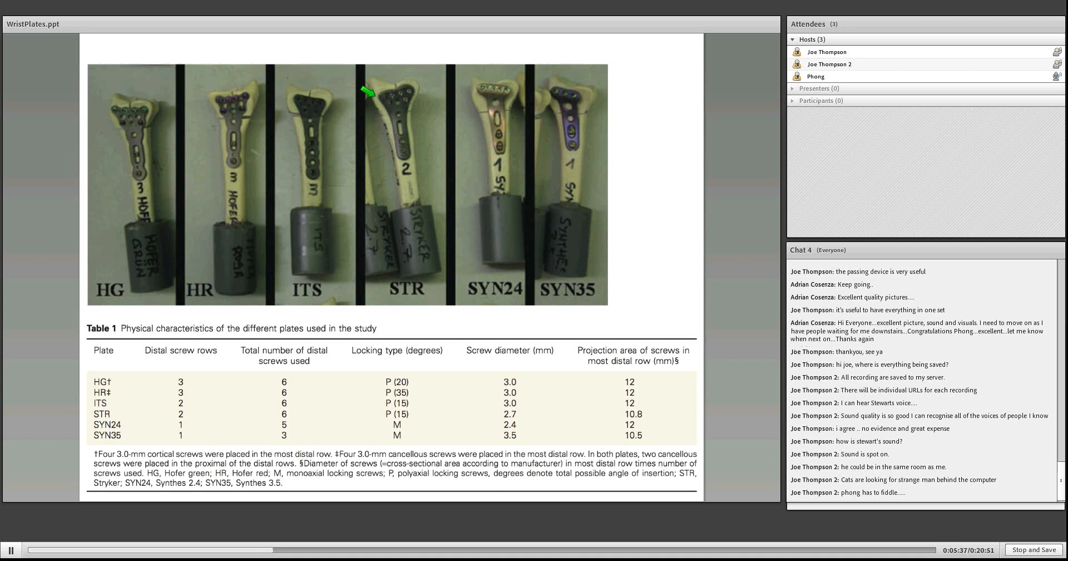
{"action": "mouse_move", "coordinate": [477, 76]}
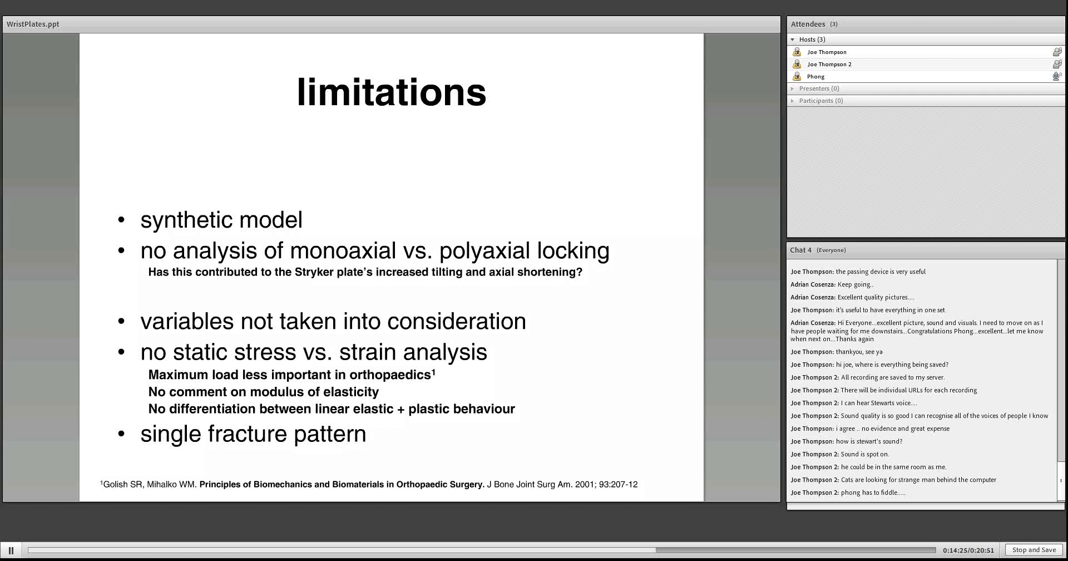
{"action": "key", "text": "Right"}
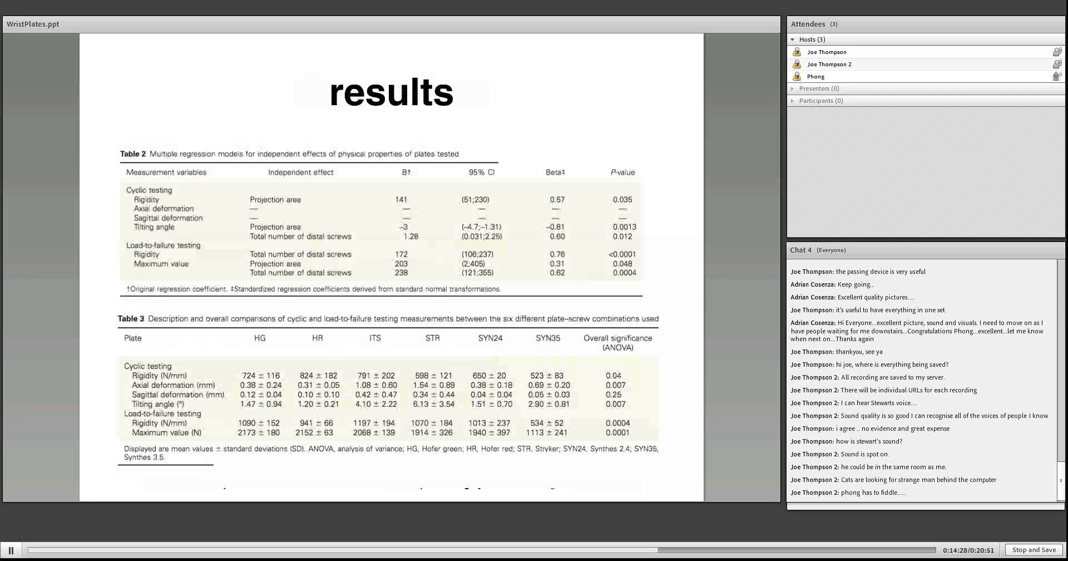